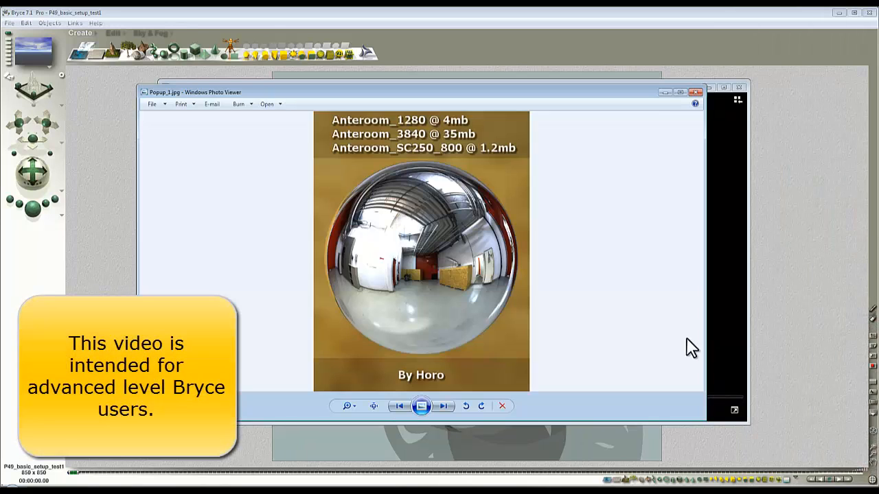
mouse_move(504, 347)
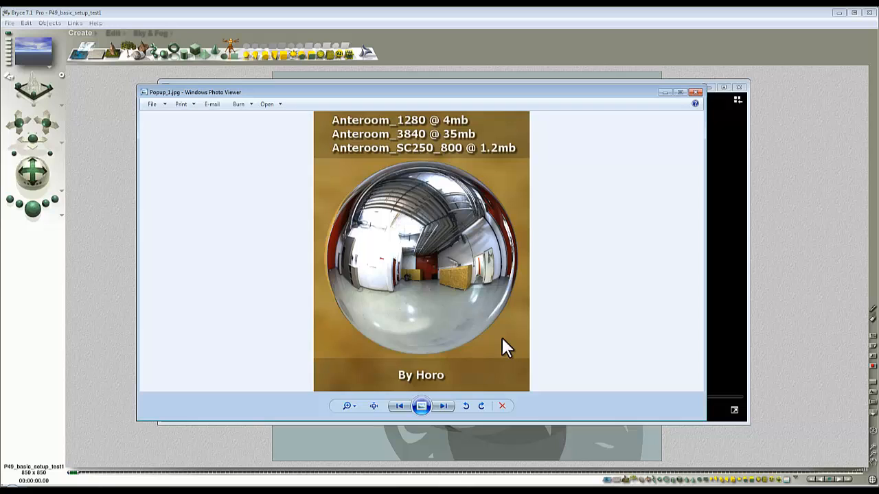
mouse_move(642, 195)
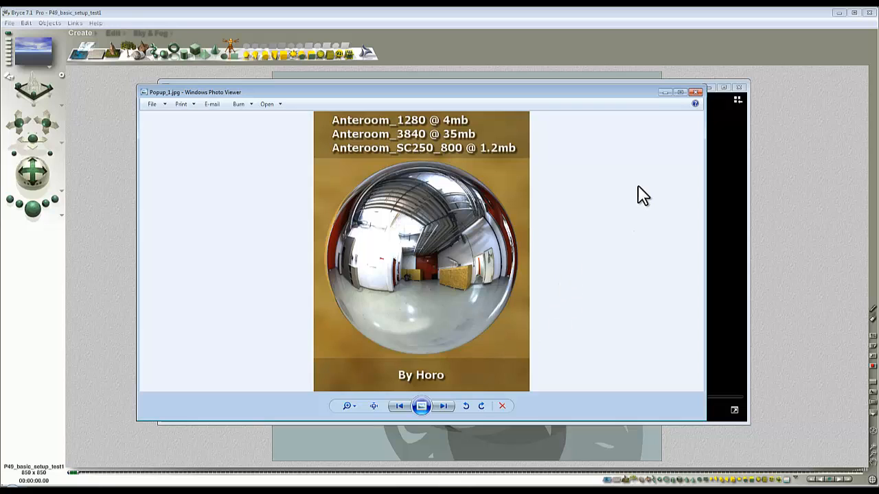
mouse_move(697, 100)
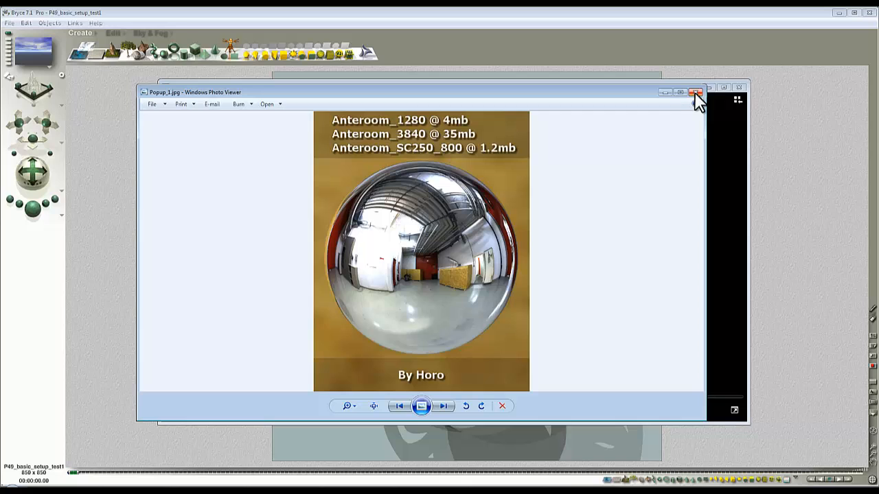
Step: Close the anteroom HDRI probe preview image in Photo Viewer
left_click(695, 93)
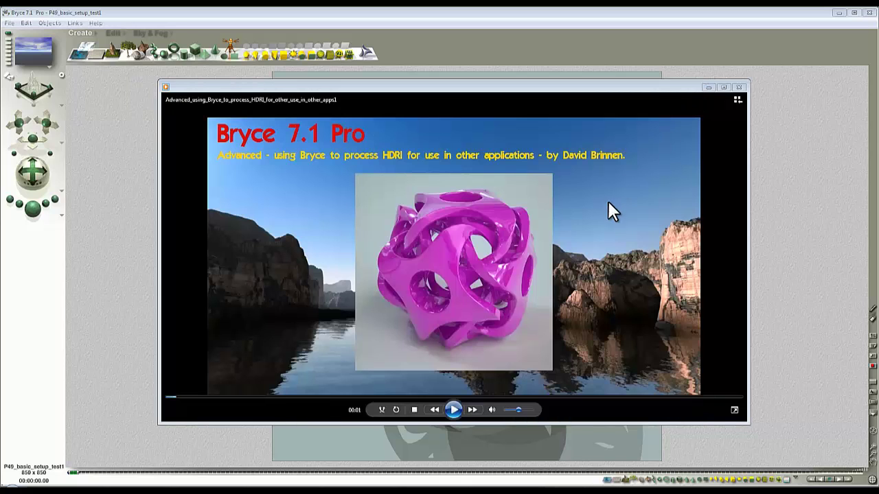
mouse_move(612, 210)
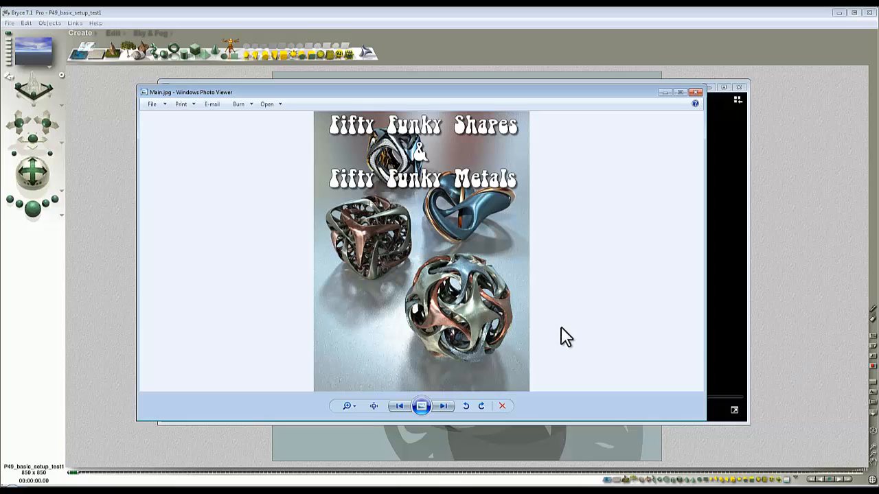
mouse_move(589, 327)
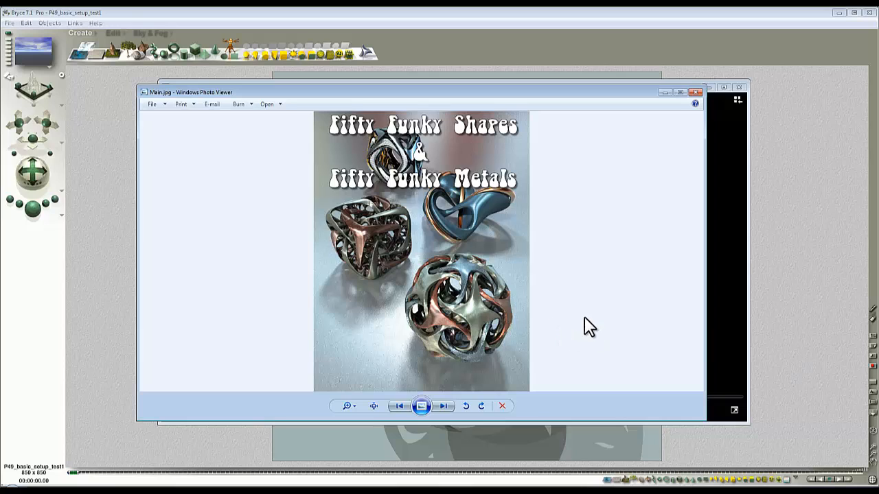
mouse_move(614, 304)
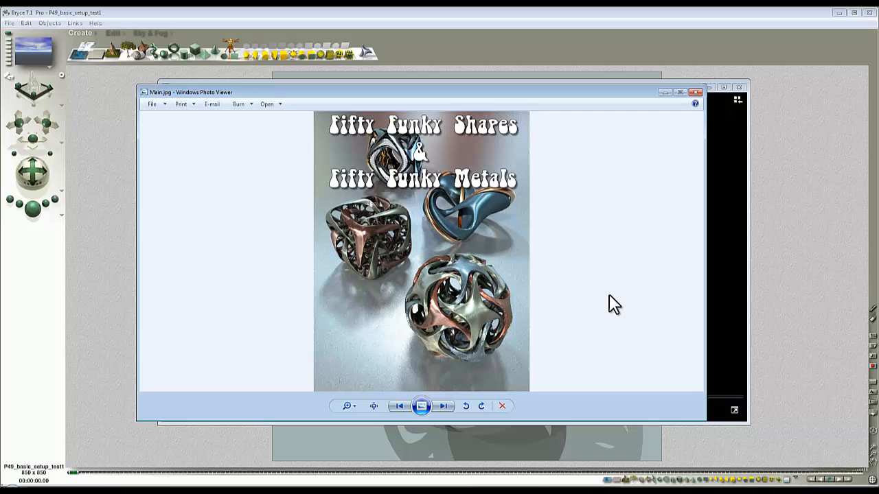
mouse_move(695, 94)
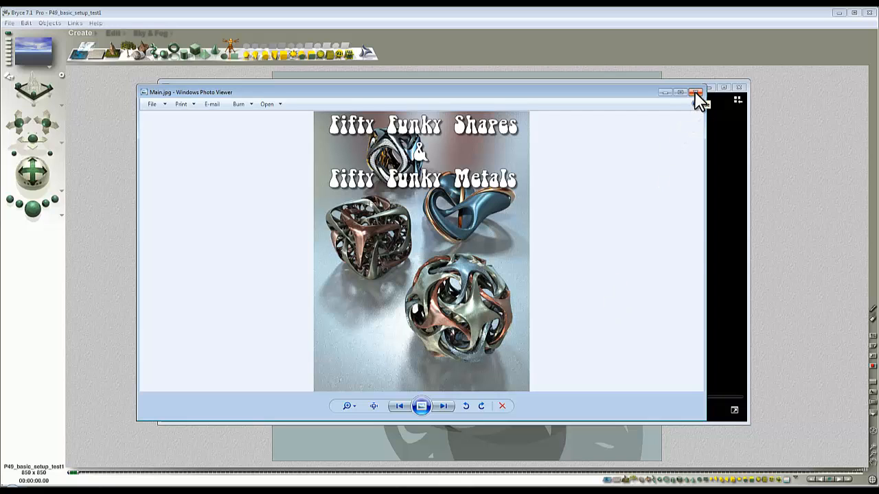
Step: Close the Main.jpg promo image to reveal the metal shape and chrome sphere render
left_click(695, 92)
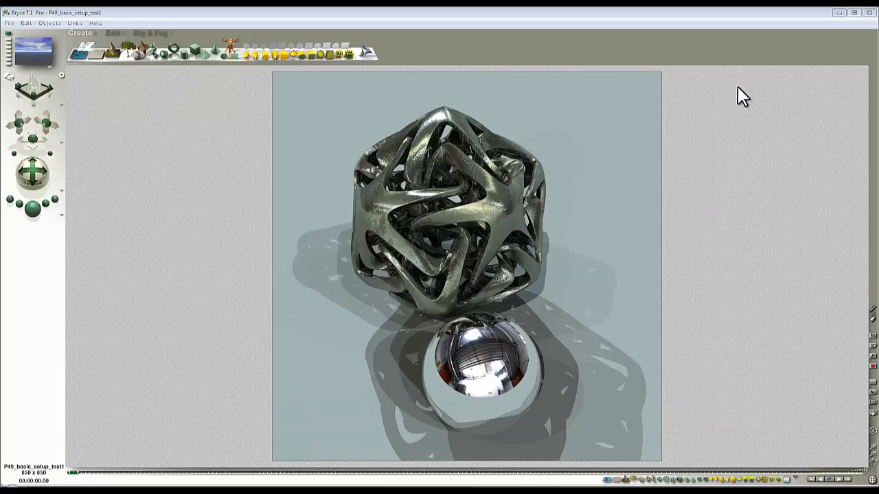
mouse_move(724, 217)
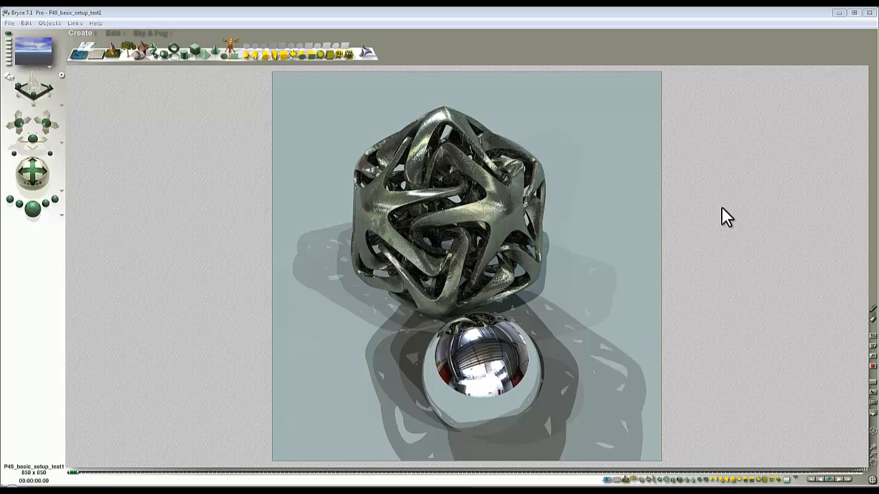
mouse_move(679, 230)
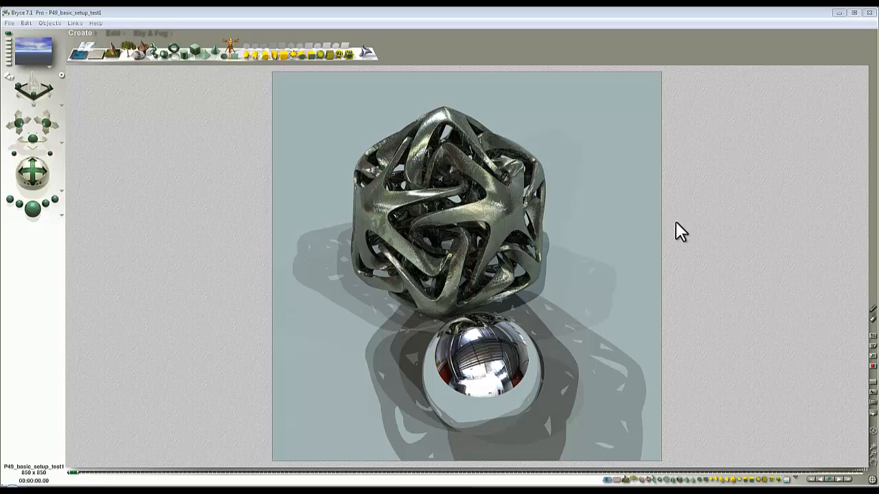
mouse_move(700, 218)
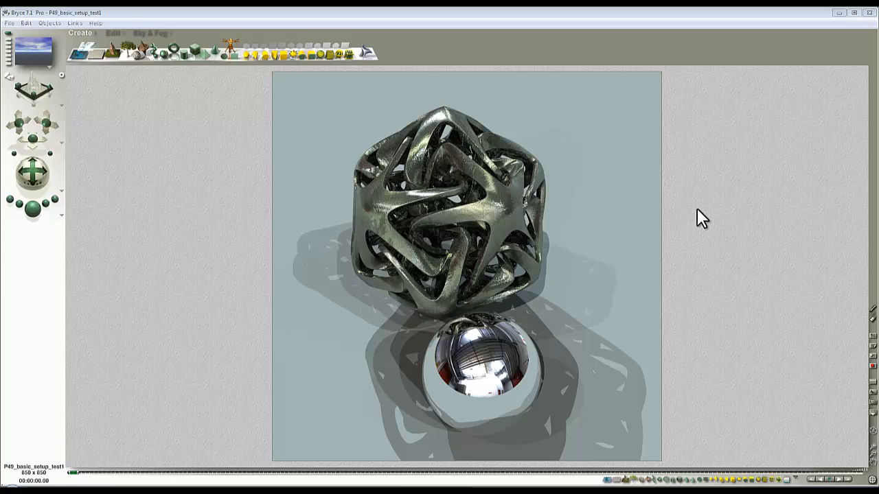
mouse_move(703, 209)
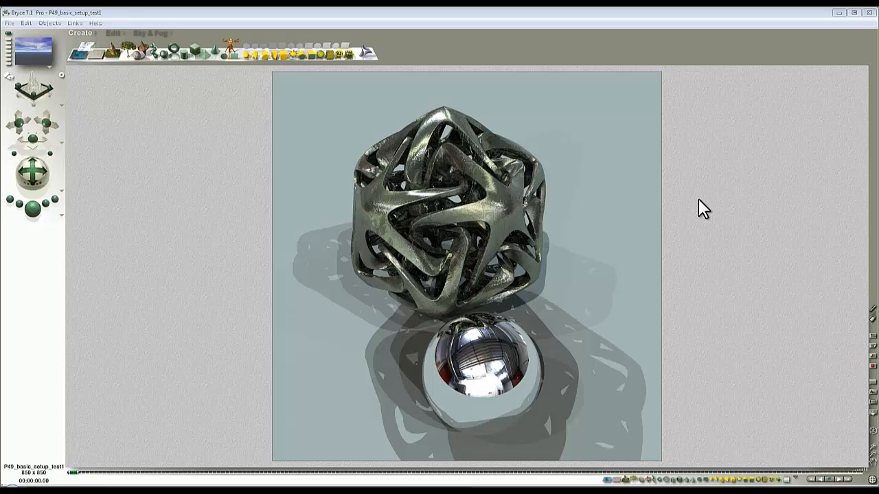
mouse_move(709, 245)
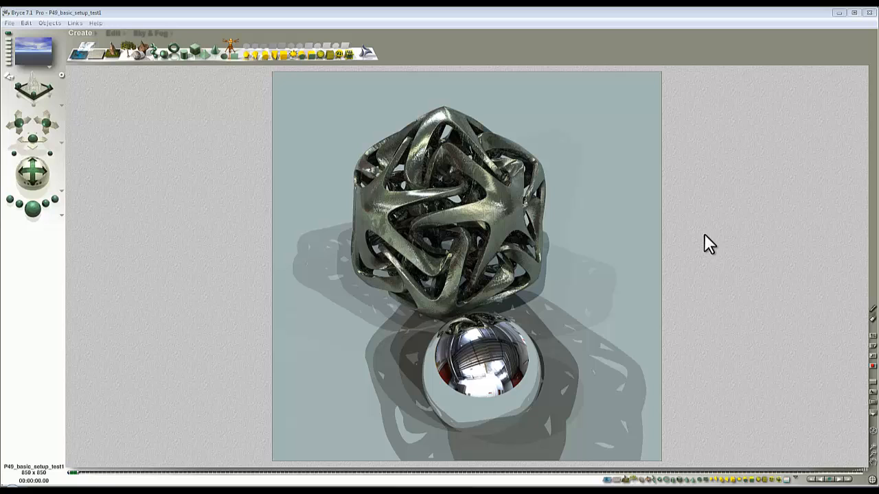
mouse_move(718, 287)
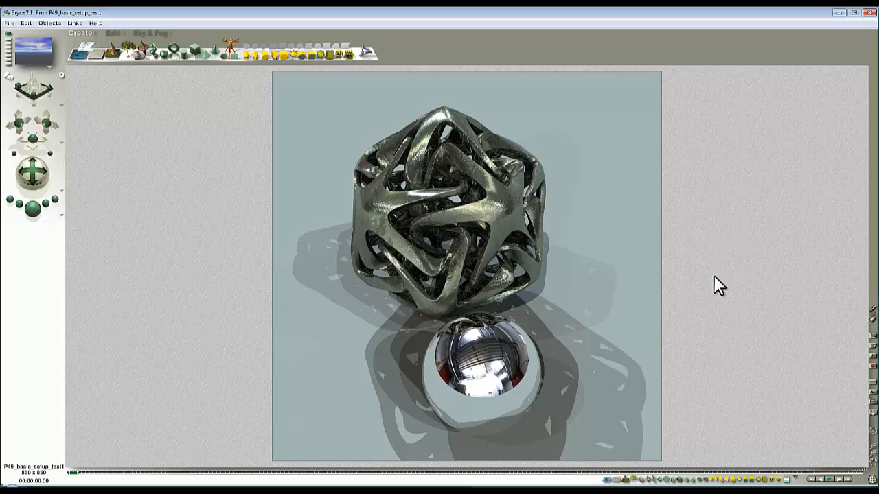
mouse_move(447, 305)
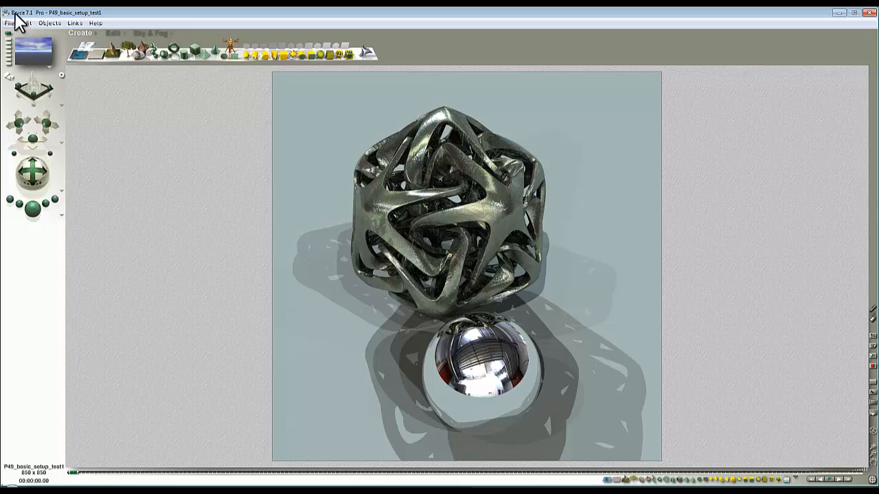
left_click(9, 23)
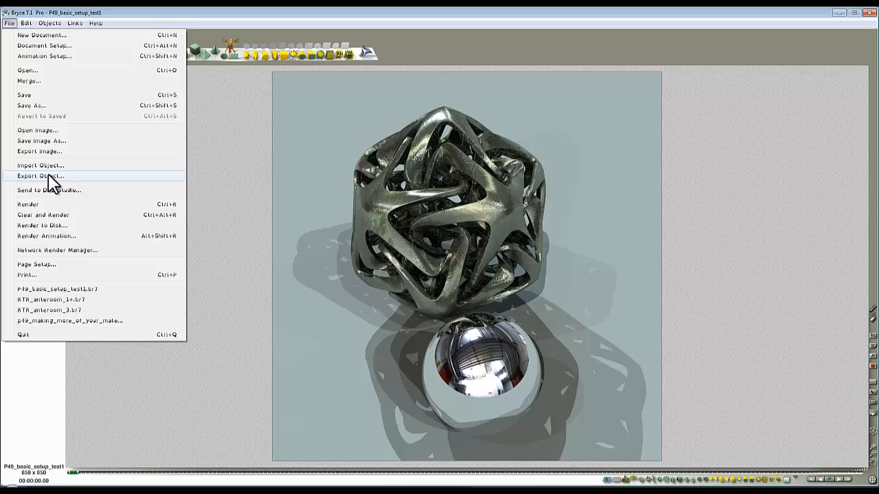
mouse_move(71, 187)
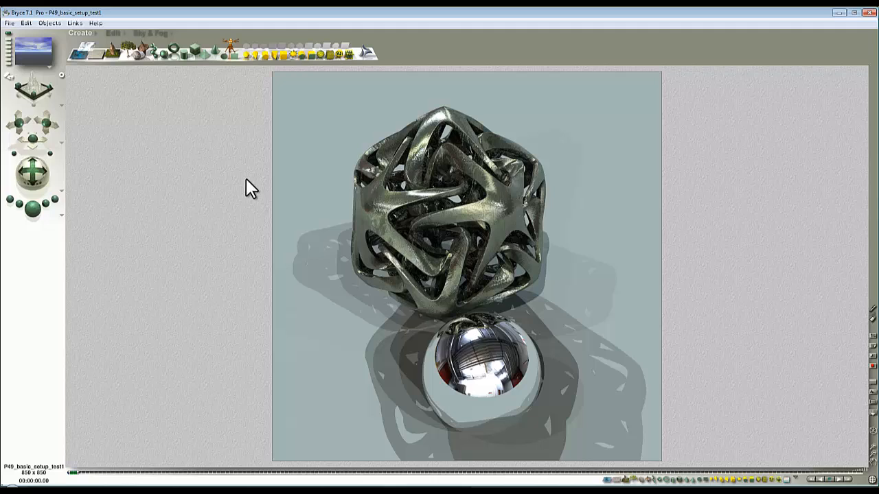
mouse_move(237, 194)
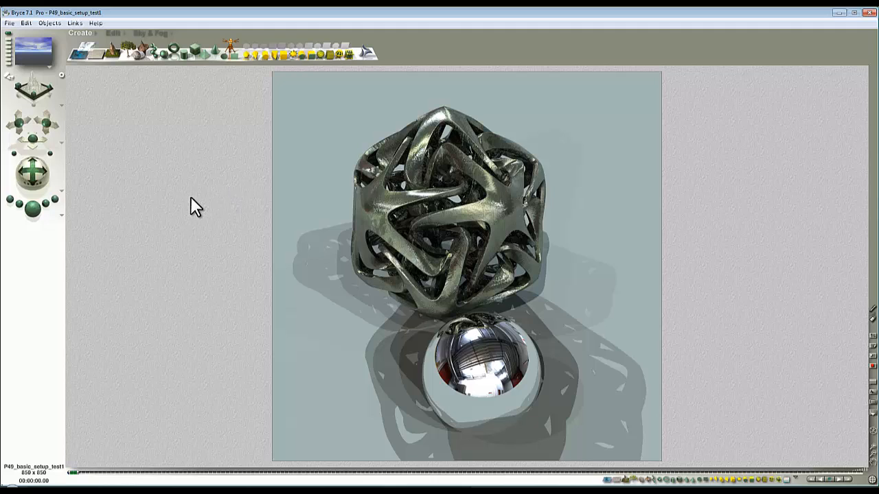
mouse_move(702, 198)
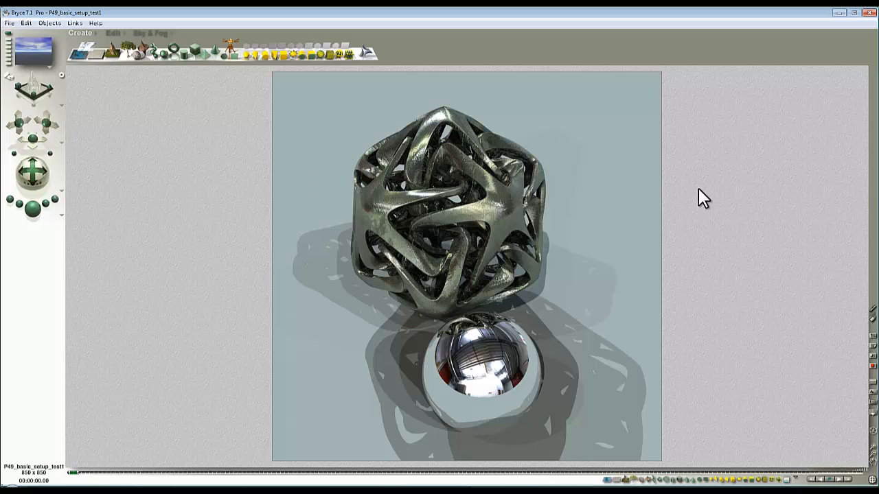
mouse_move(693, 234)
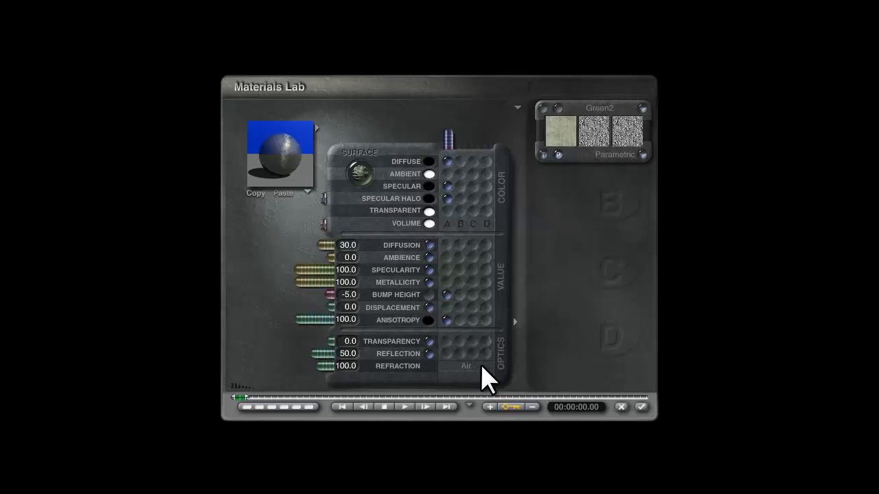
Step: View the shape's diffusion, specularity, metallicity and bump values in the Materials Lab
left_click(556, 124)
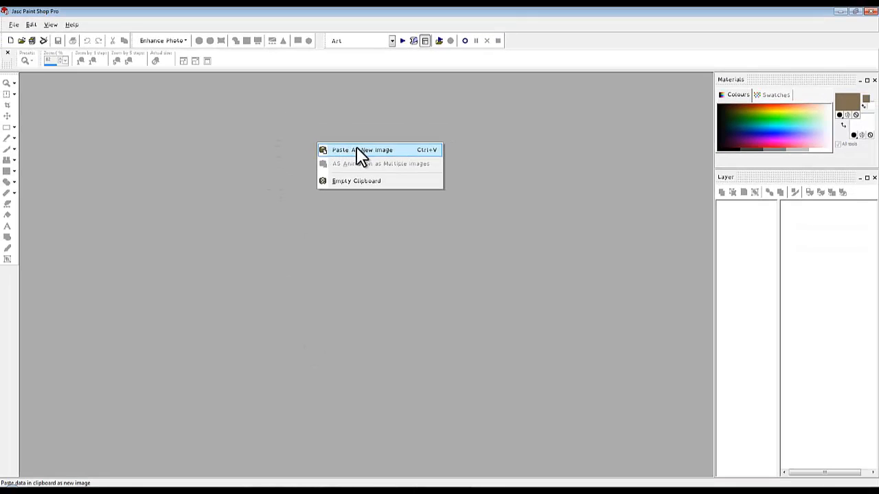
Step: Paste the green mottled texture as a new image and save a copy to disk
left_click(362, 150)
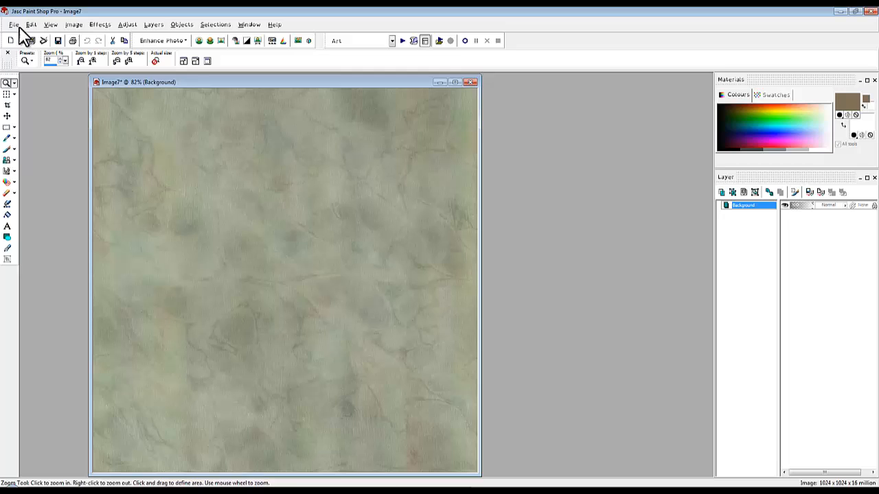
mouse_move(157, 225)
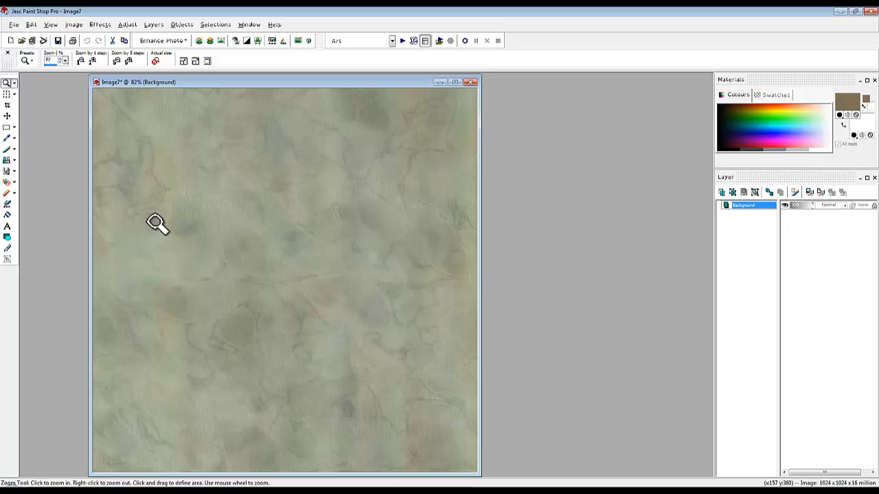
mouse_move(6, 88)
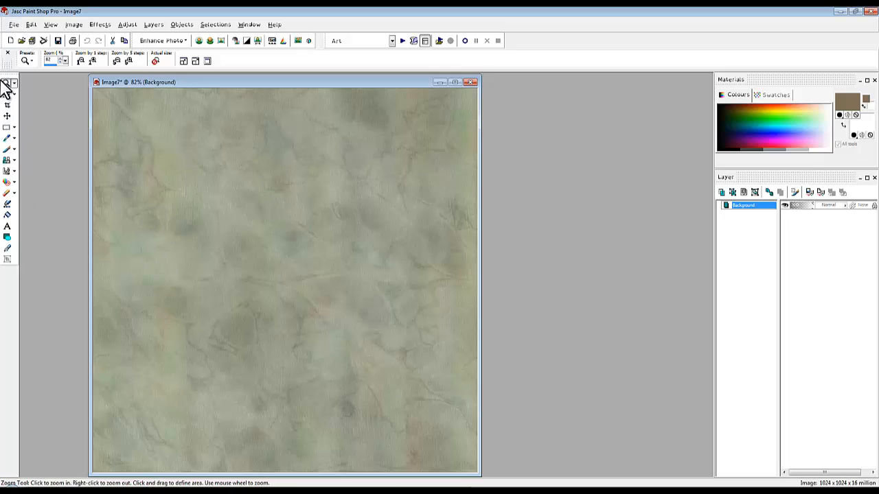
left_click(13, 24)
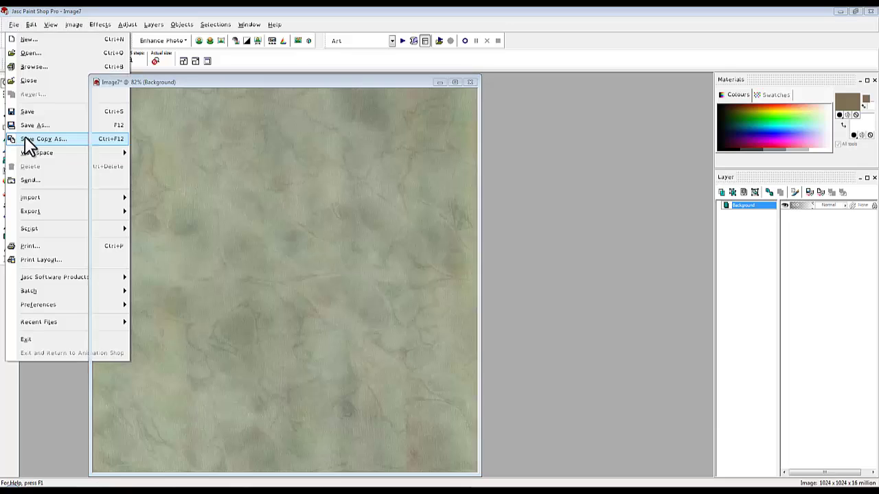
left_click(46, 139)
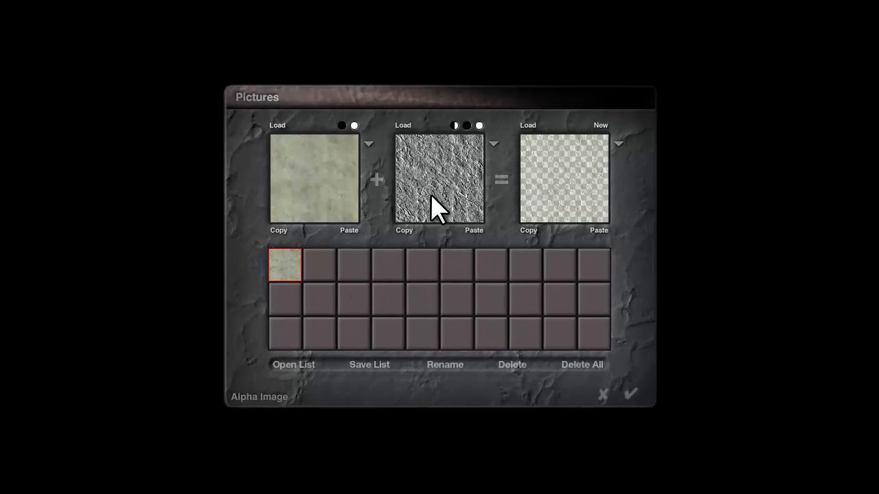
mouse_move(455, 177)
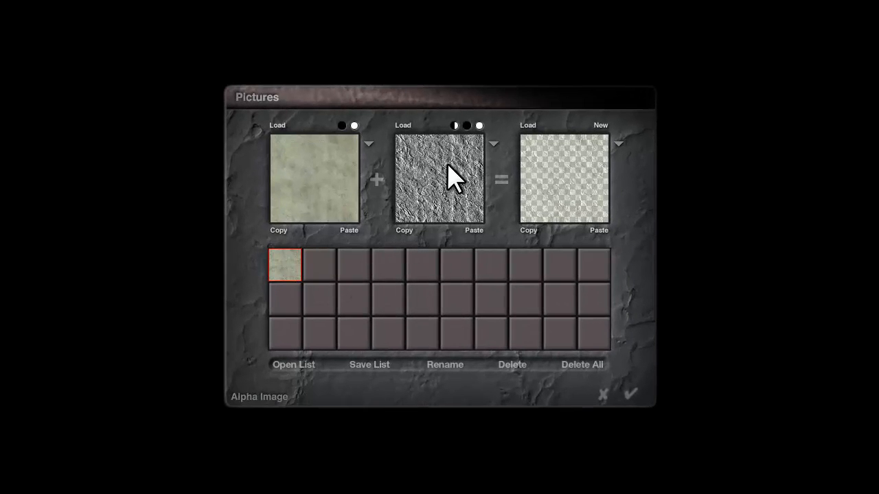
mouse_move(630, 393)
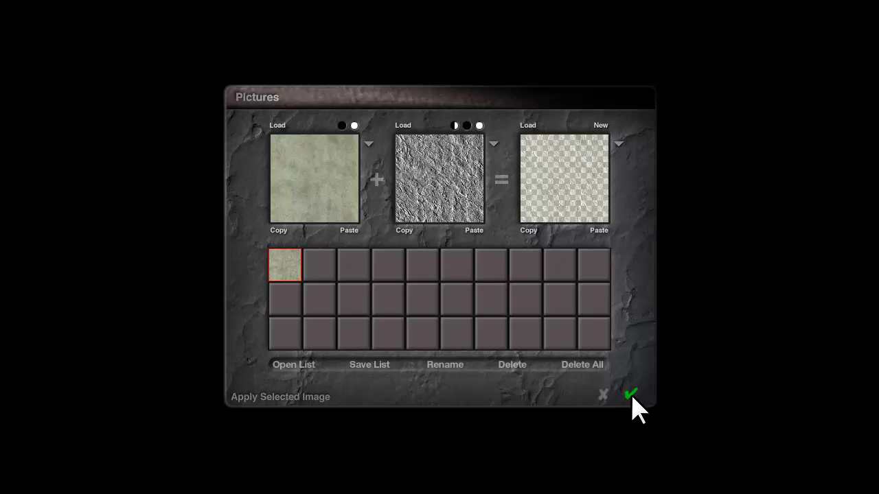
Step: Apply the green diffuse and grey bump images and close the Pictures editor
left_click(631, 393)
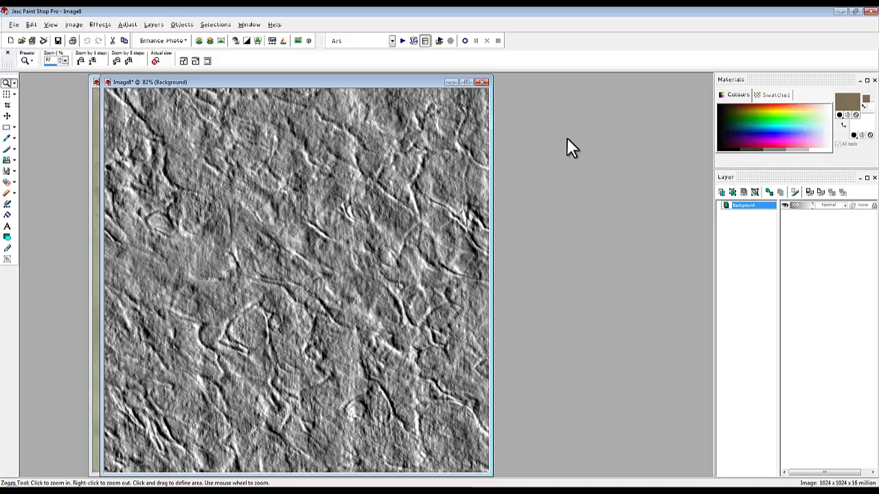
Step: Save a JPEG copy of the grey bump texture beside Green.jpg
left_click(14, 24)
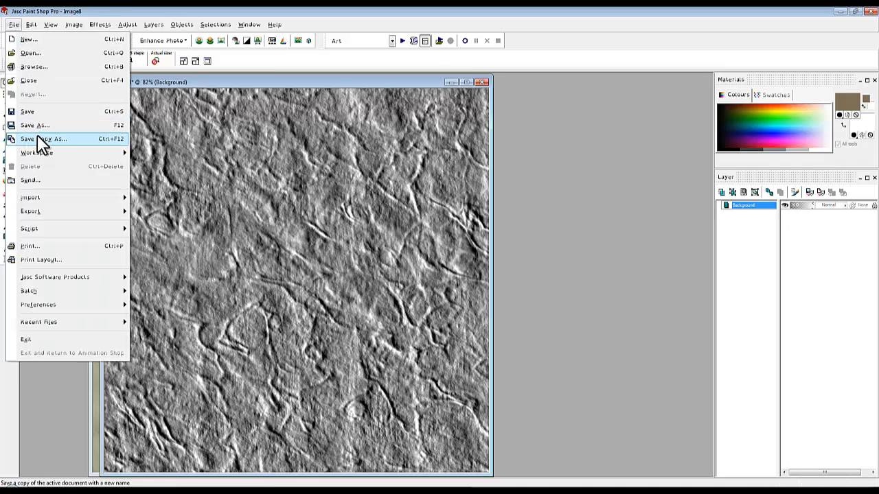
left_click(46, 139)
type("Green_D")
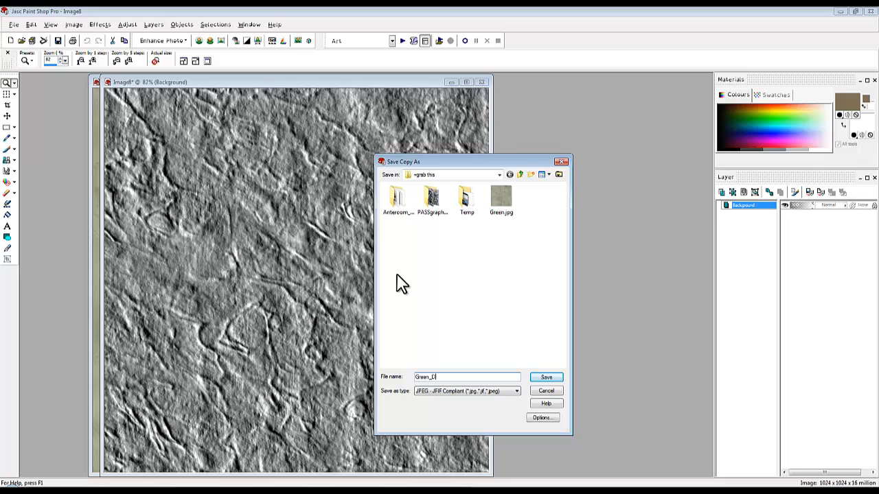
left_click(545, 376)
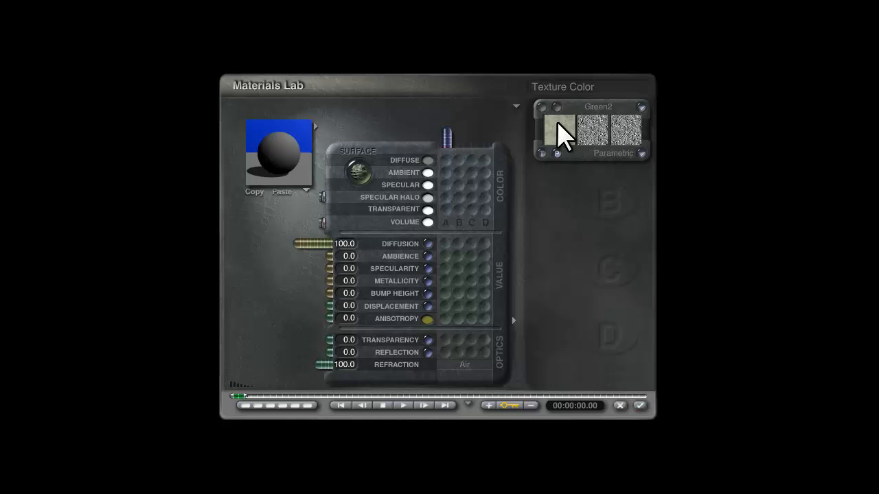
Step: Confirm the Green2 texture and leave the Materials Lab
left_click(639, 405)
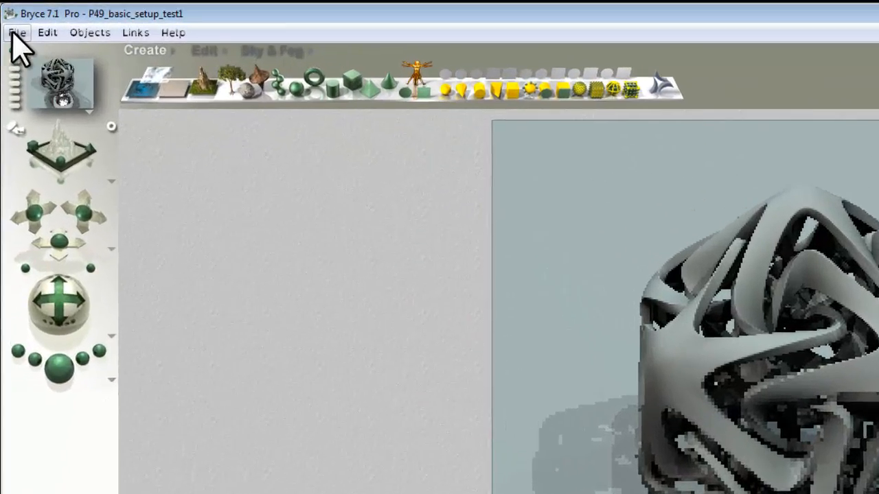
Step: Export the twisted loop as Wavefront OBJ file IcosTwistedLoop1.obj
left_click(17, 32)
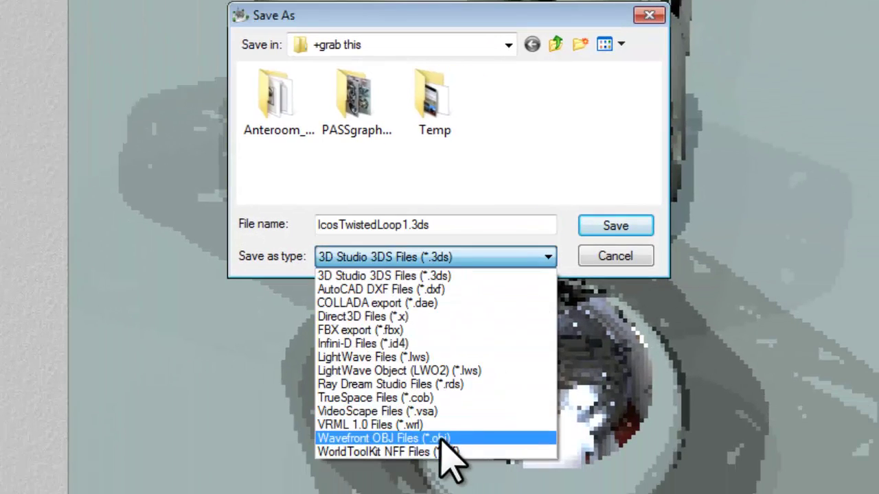
left_click(382, 438)
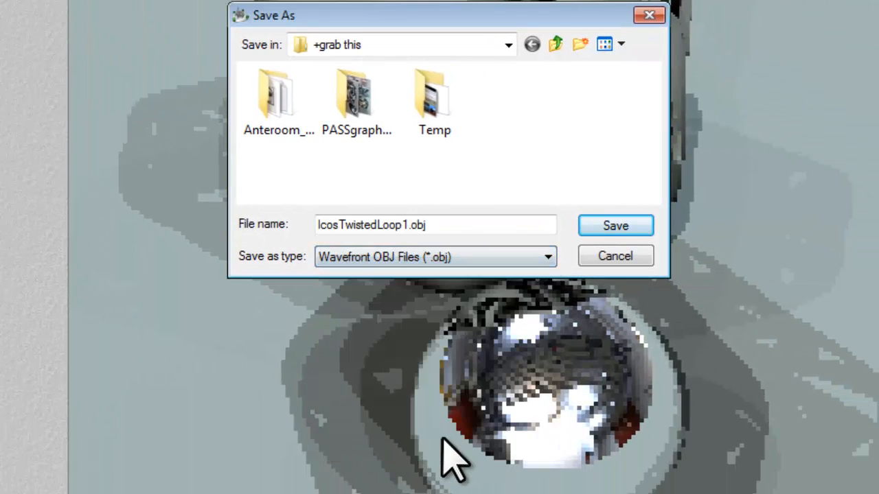
left_click(615, 225)
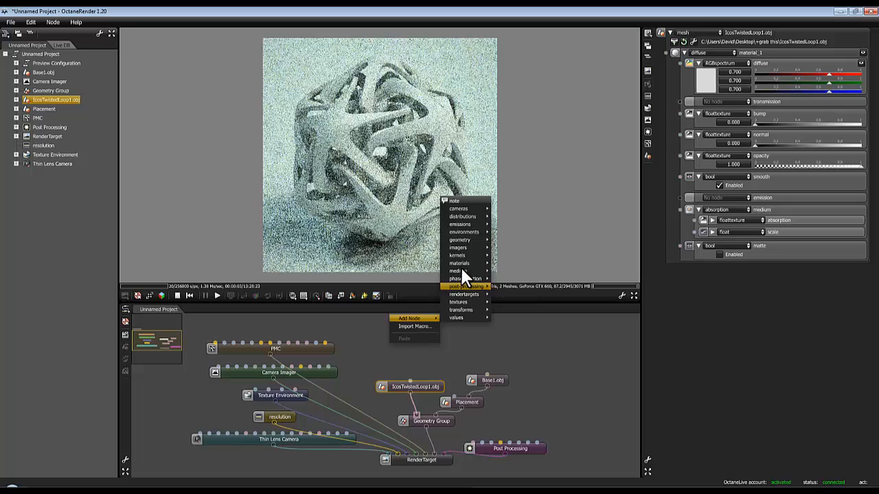
Step: Add a Glossy Material node for the IcosTwistedLoop1.obj mesh and view its settings
left_click(459, 263)
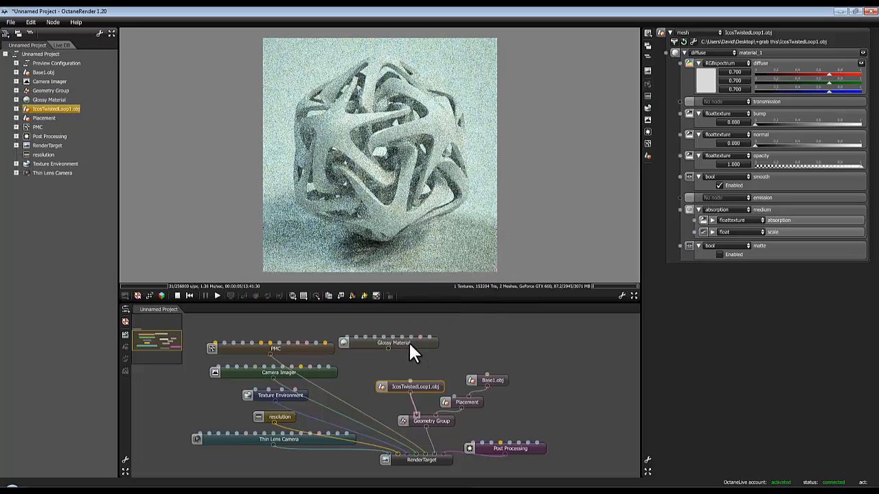
left_click(391, 344)
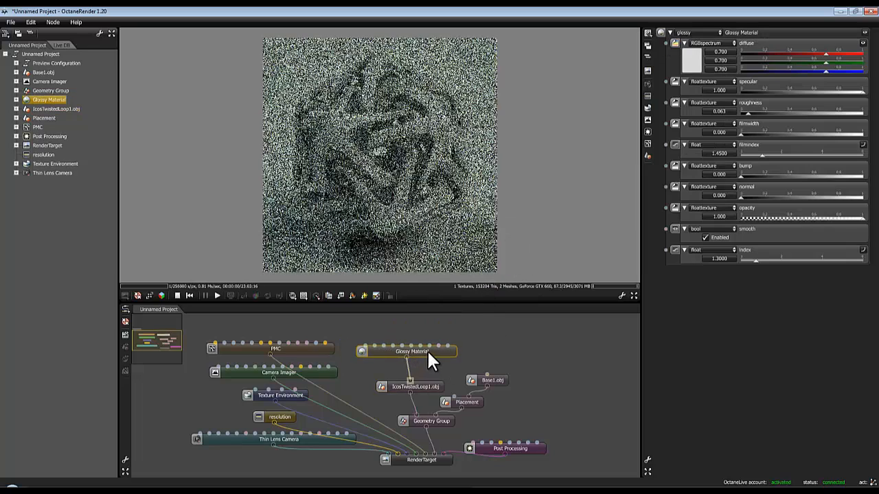
right_click(501, 312)
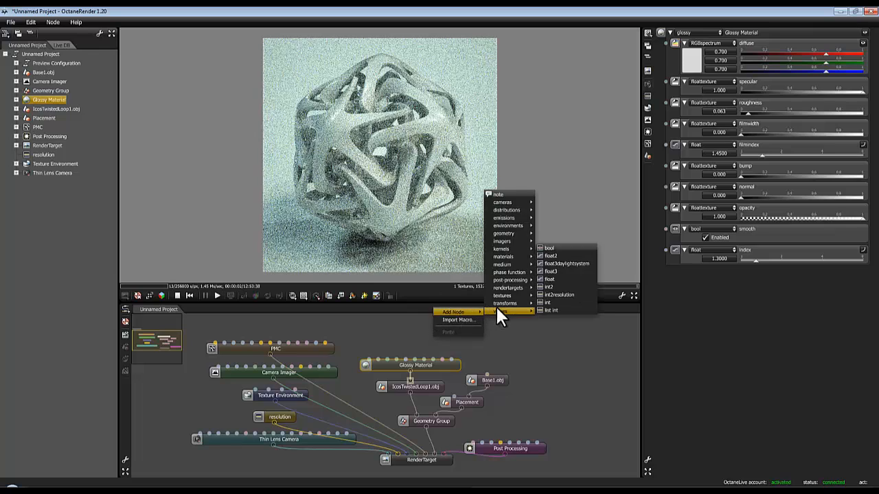
mouse_move(502, 294)
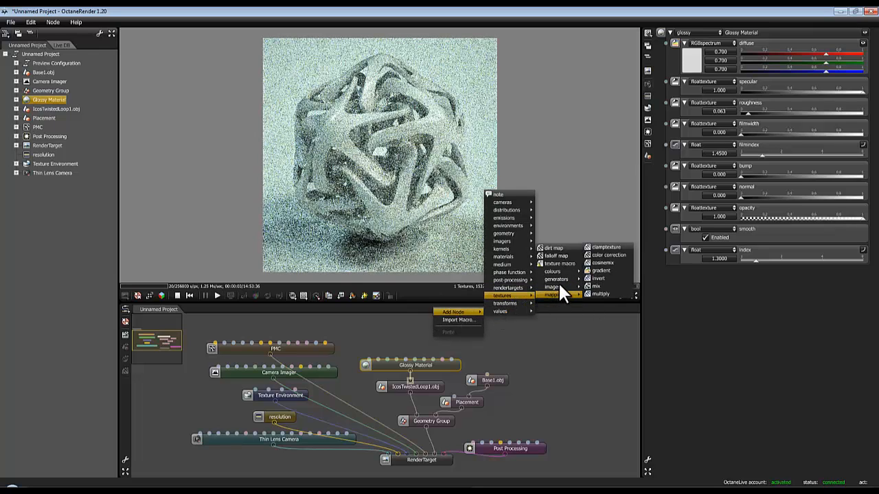
Step: Add an Image Texture node and load Green_DISP.jpg as the bump image
left_click(552, 286)
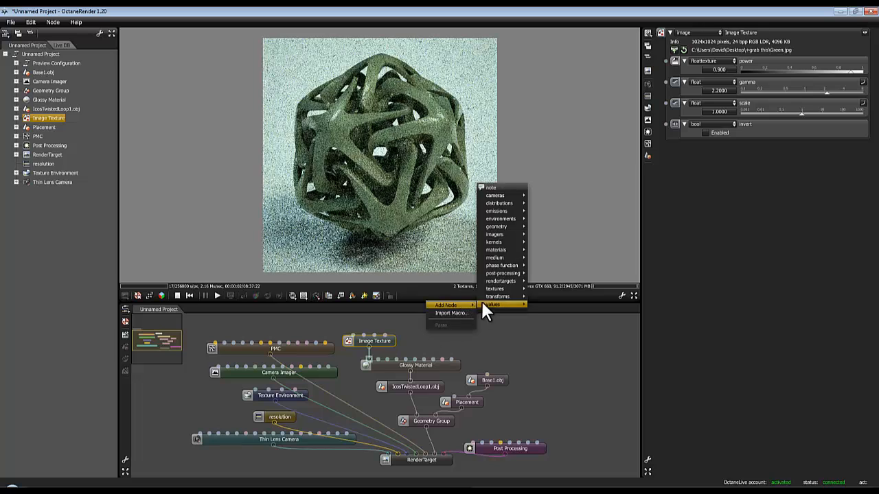
mouse_move(496, 289)
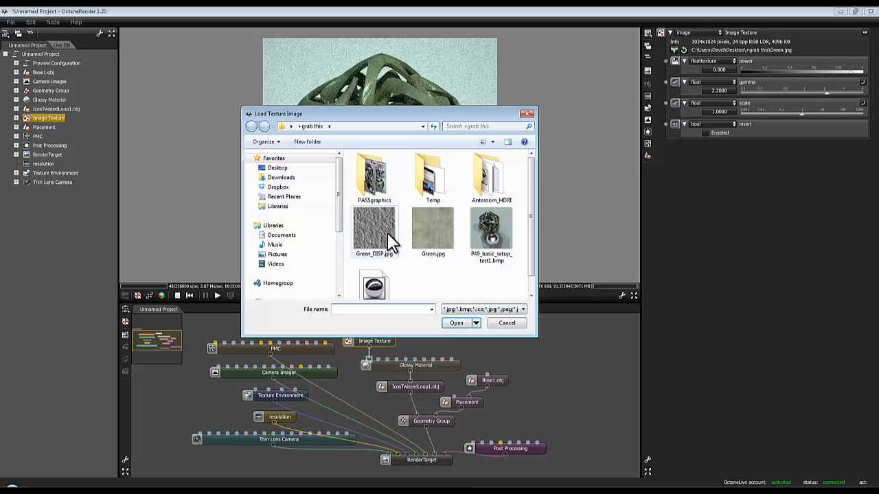
double_click(374, 232)
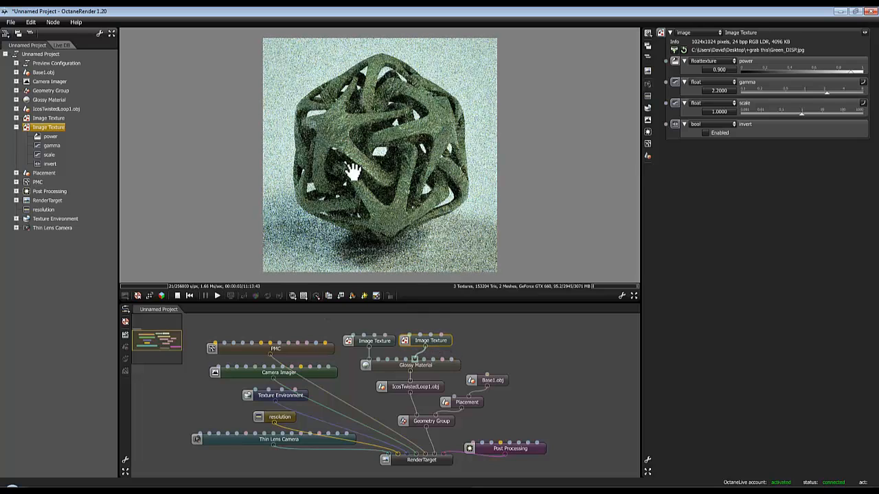
mouse_move(390, 200)
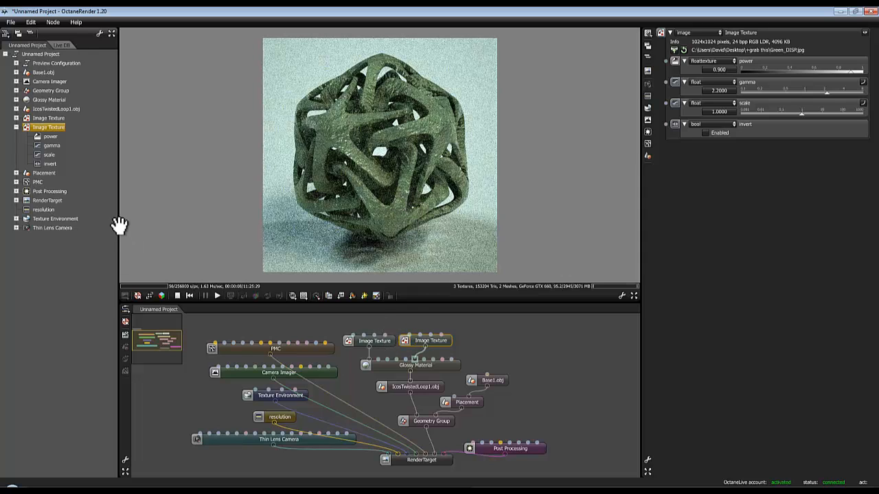
Step: Drive both image texture scales from one shared value set to about 4.53
left_click(50, 155)
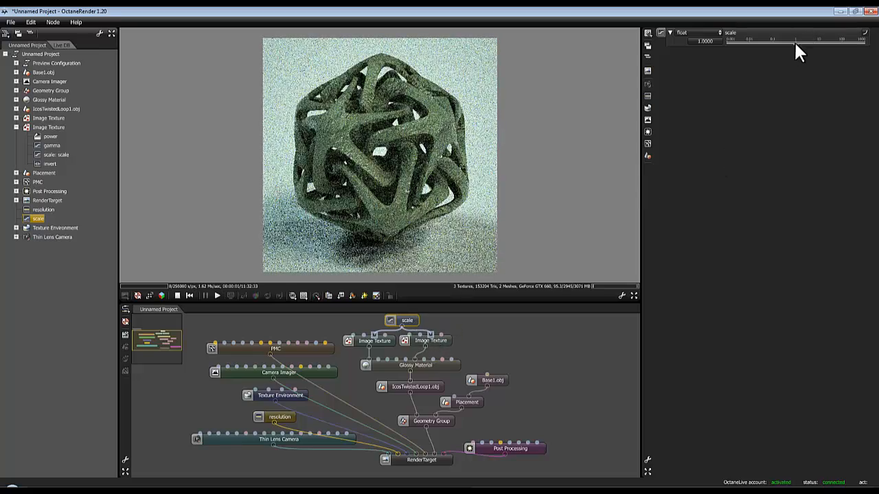
left_click_drag(729, 45, 810, 45)
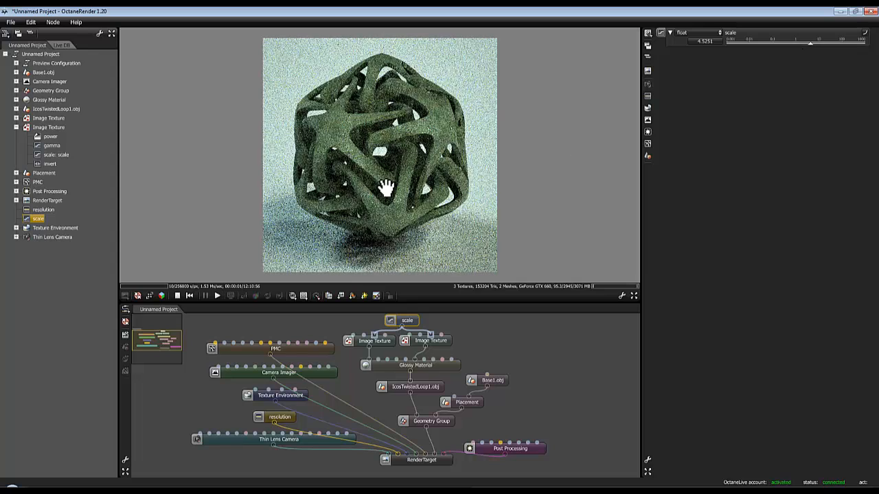
mouse_move(421, 380)
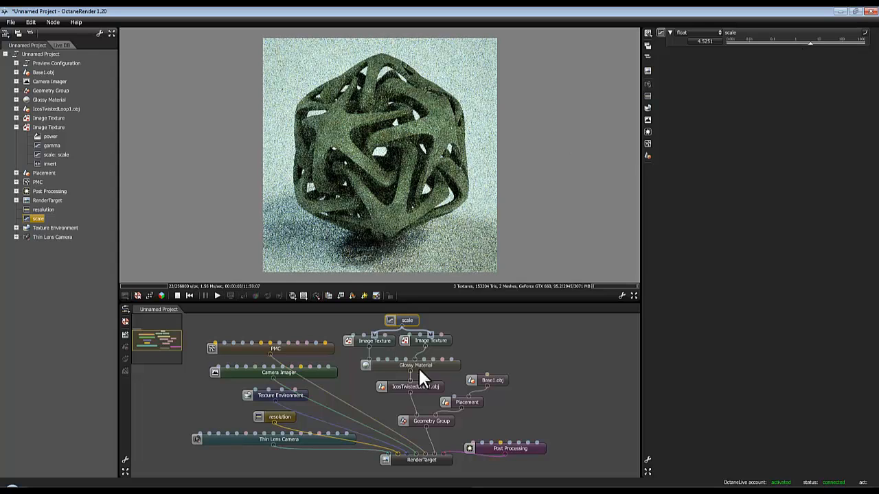
Step: Set Glossy Material roughness to 0.007 and index to 2.1286, then view the Texture Environment
left_click(414, 365)
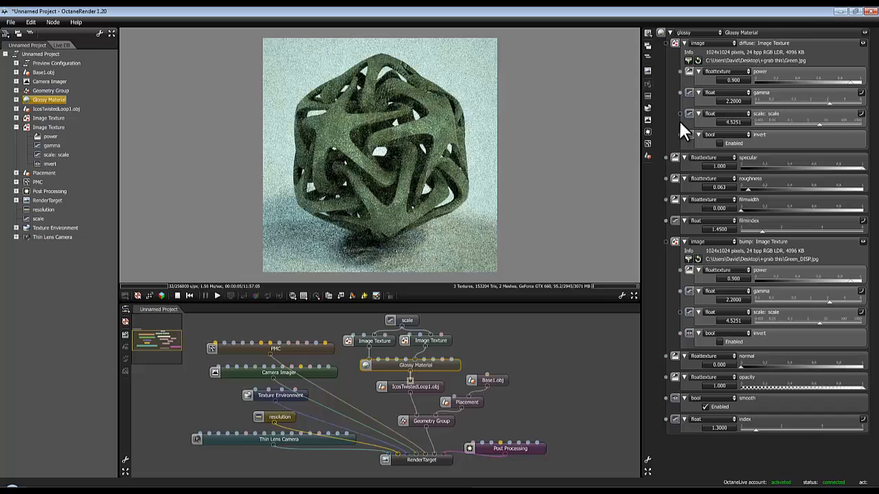
mouse_move(752, 199)
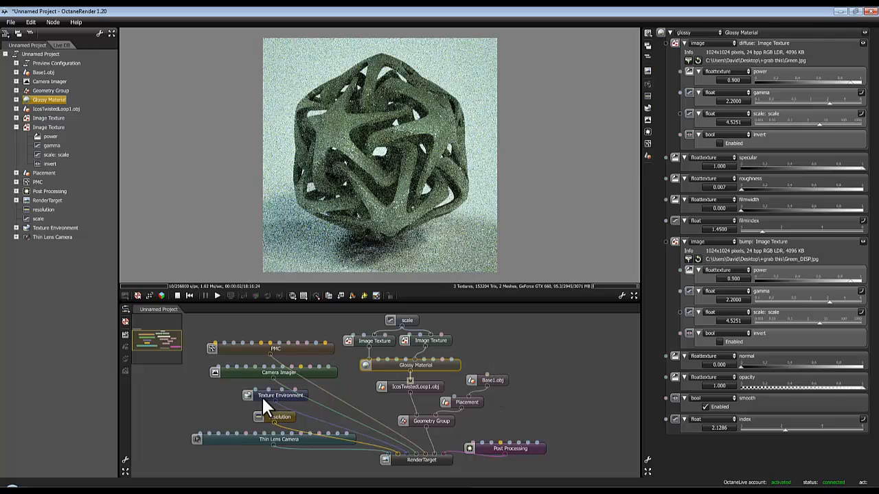
left_click(279, 395)
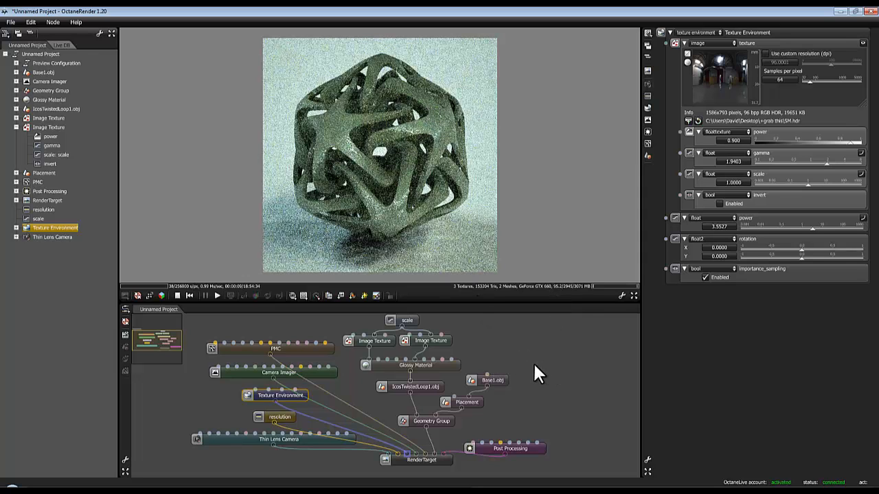
mouse_move(555, 362)
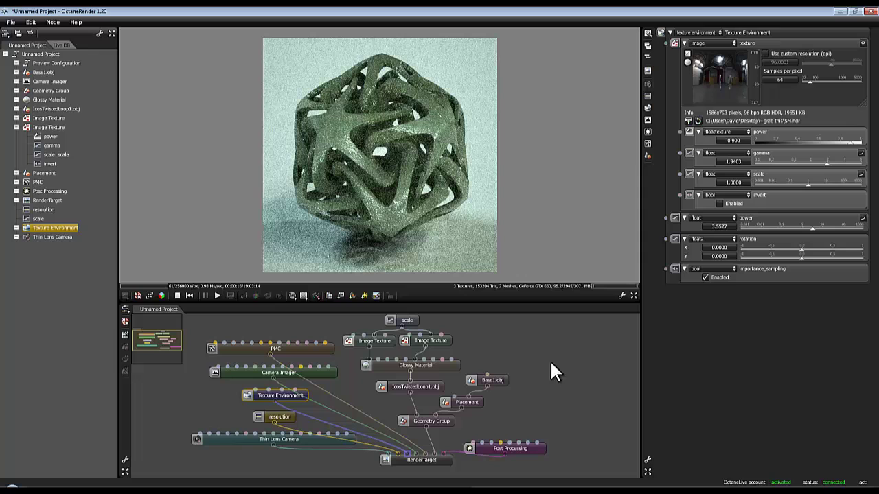
mouse_move(529, 348)
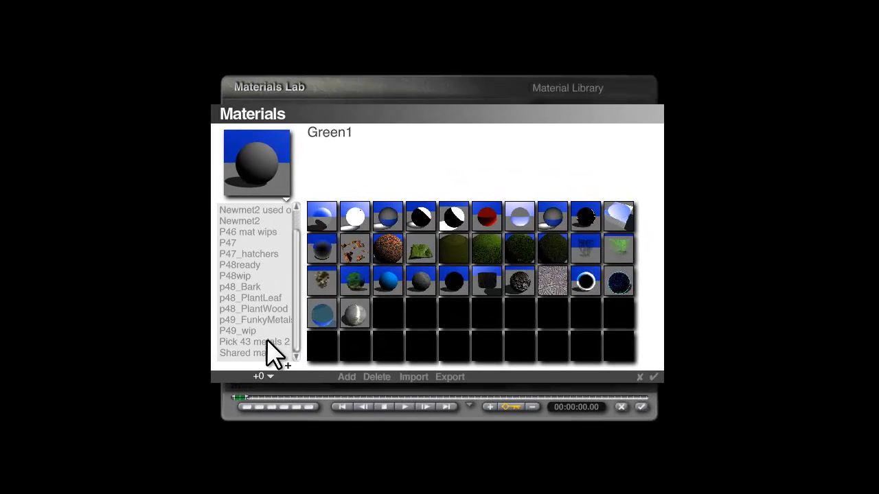
Step: Pick Green2 from Bryce's material library to edit it in the Materials Lab
left_click(255, 319)
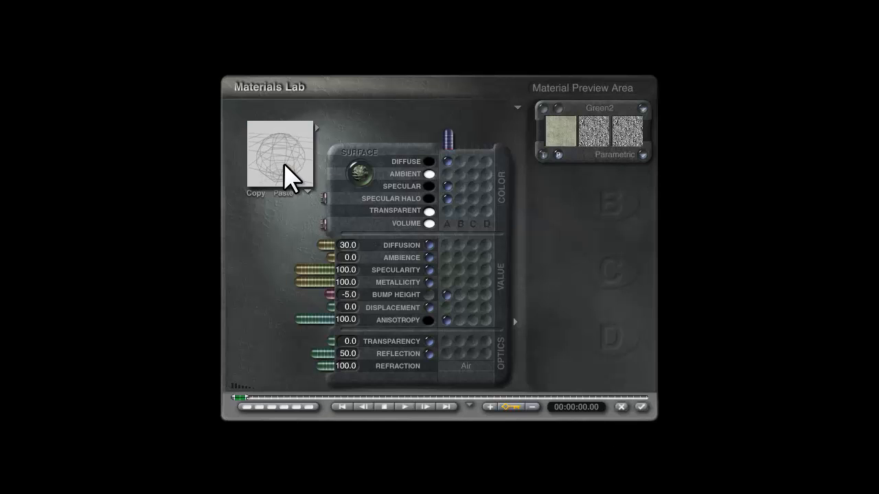
Step: Render the Green2 material preview sphere in the Materials Lab
left_click(561, 133)
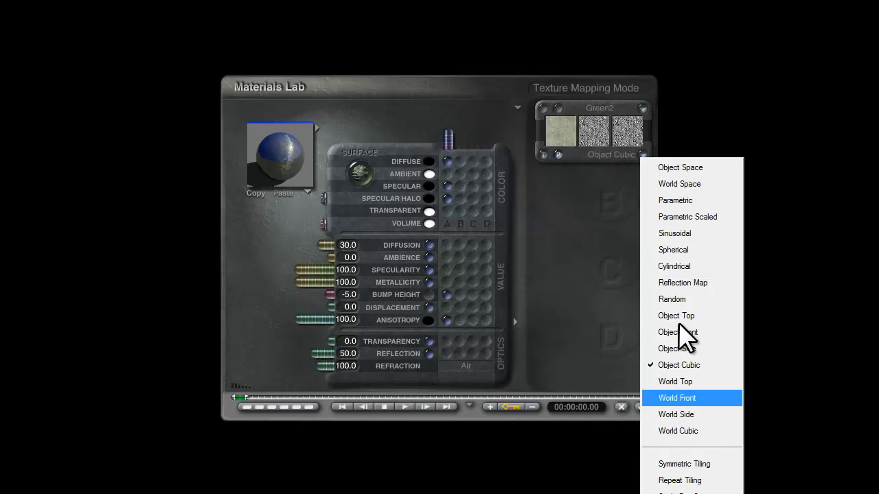
mouse_move(690, 234)
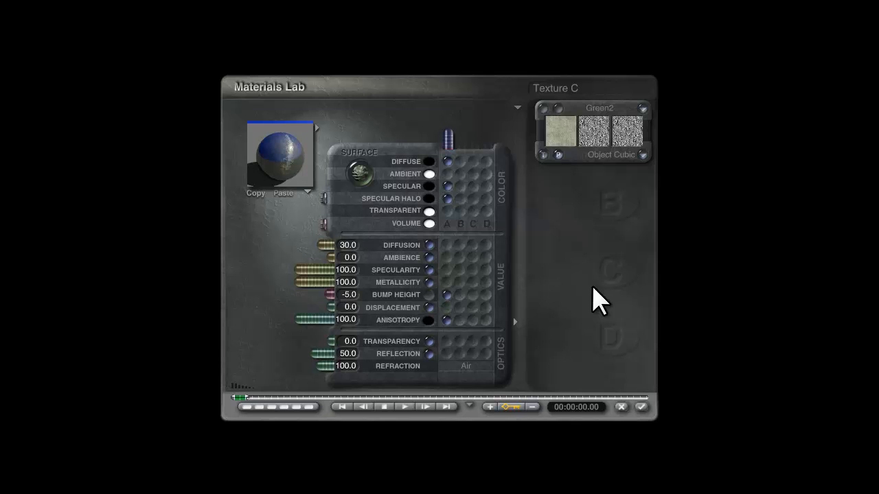
mouse_move(600, 295)
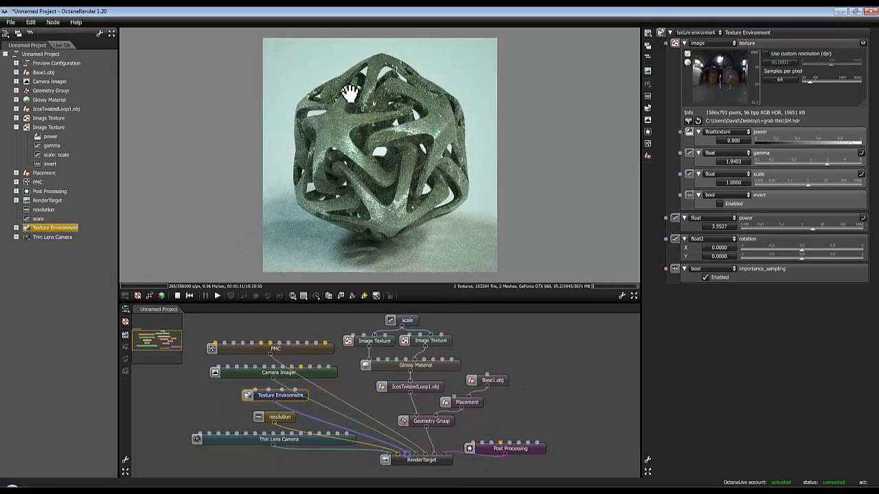
mouse_move(426, 134)
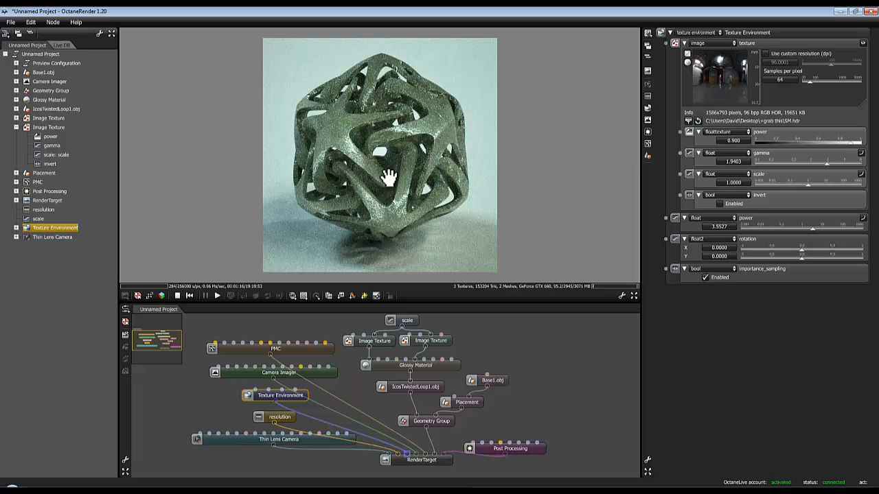
mouse_move(374, 199)
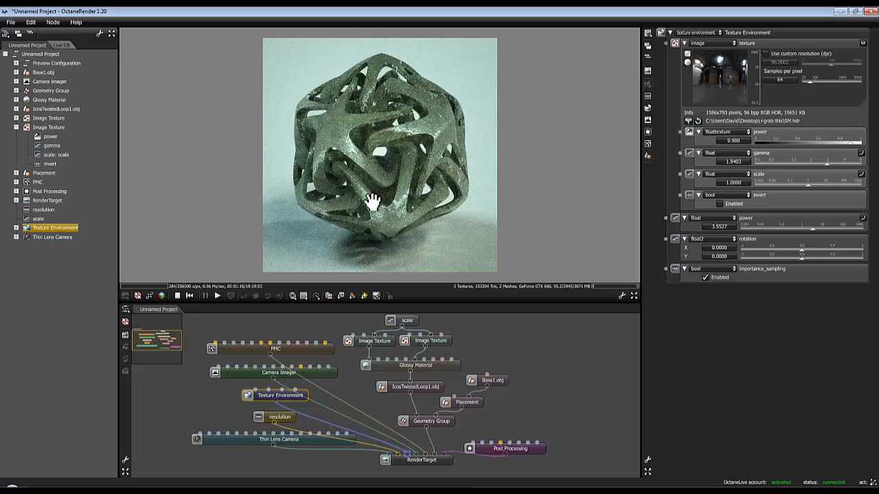
mouse_move(383, 199)
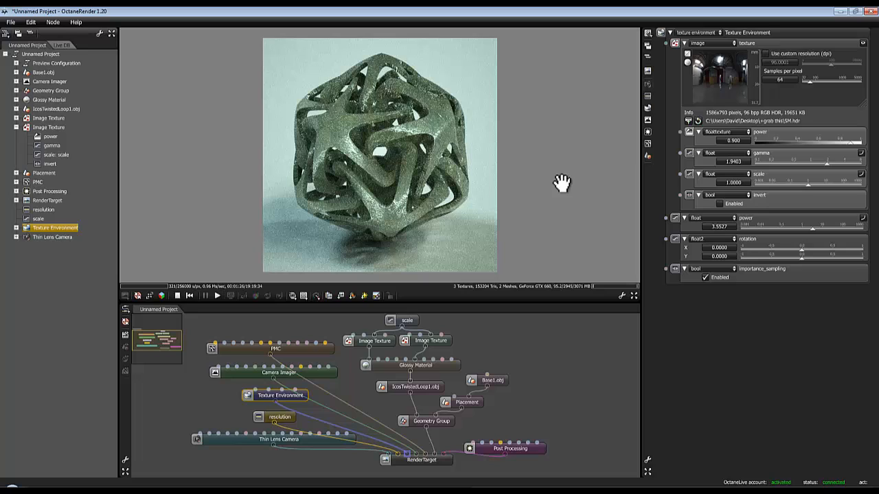
mouse_move(550, 226)
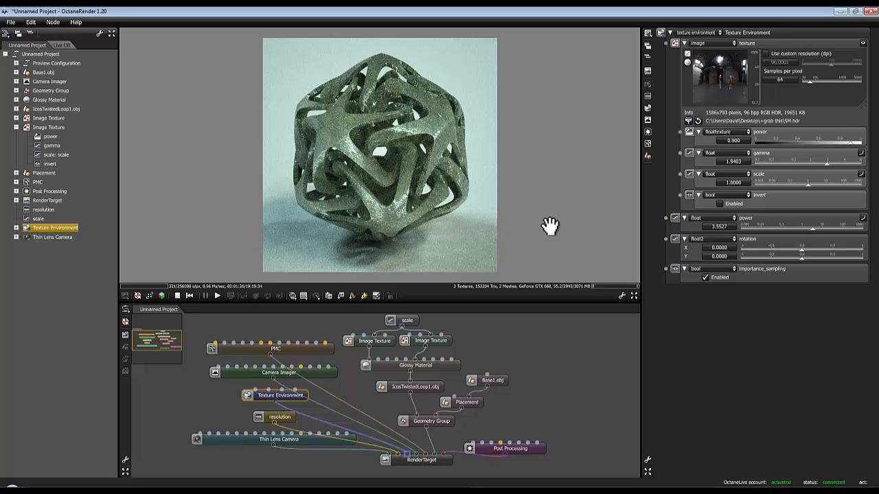
mouse_move(563, 236)
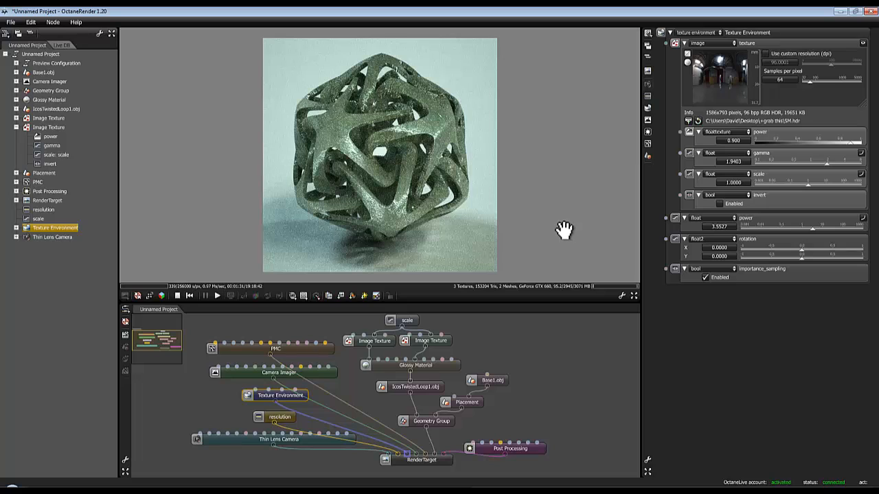
mouse_move(573, 386)
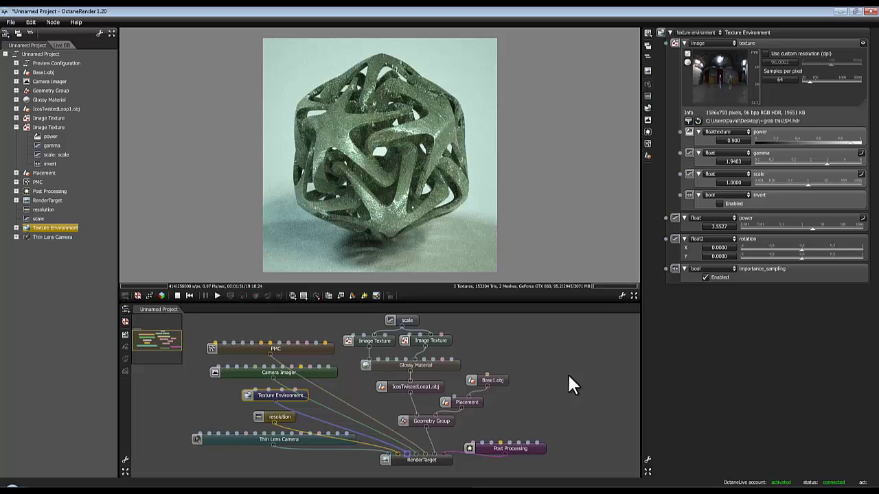
mouse_move(559, 354)
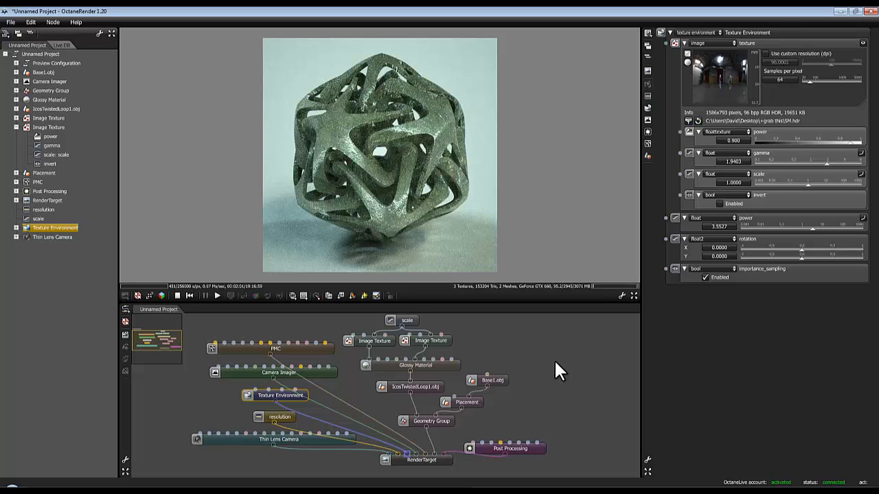
mouse_move(570, 372)
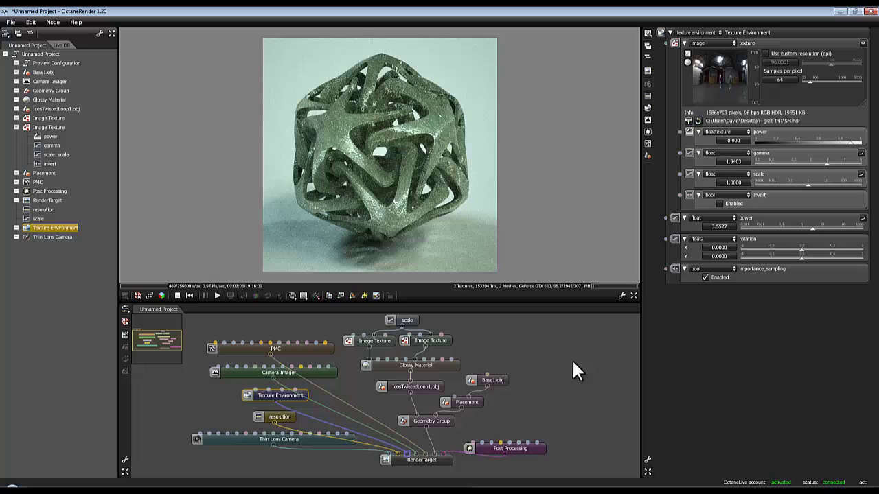